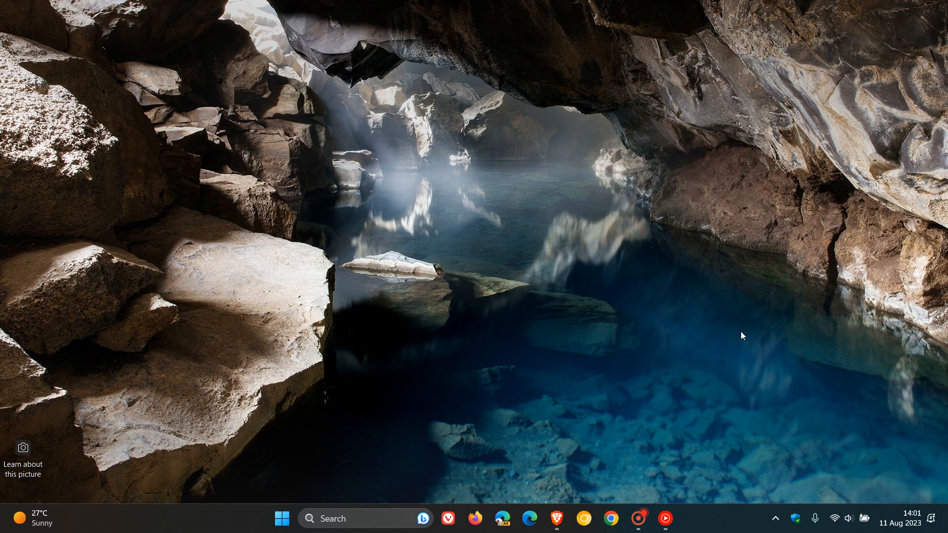
pyautogui.moveTo(654, 329)
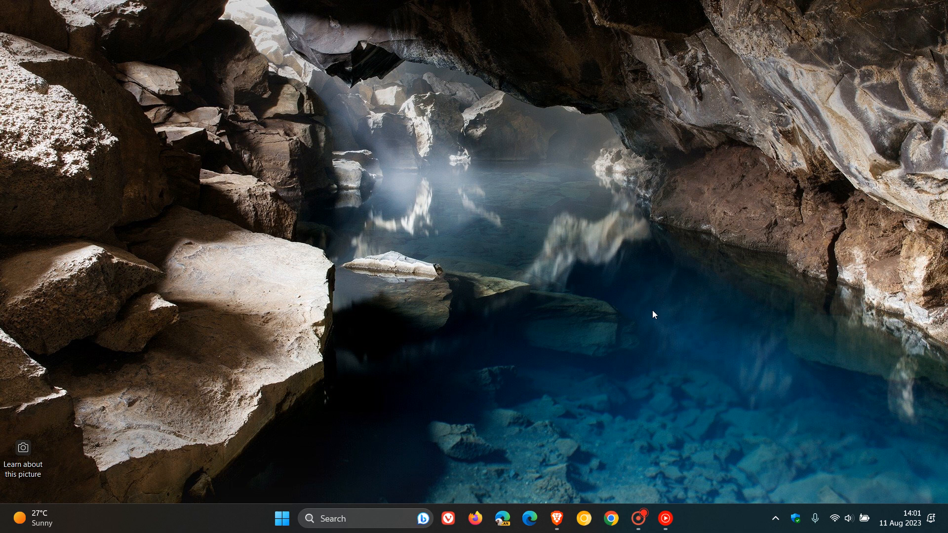
# Restore the Brave window showing the Windows Blogs post on Build 22000.2359.
pyautogui.click(552, 519)
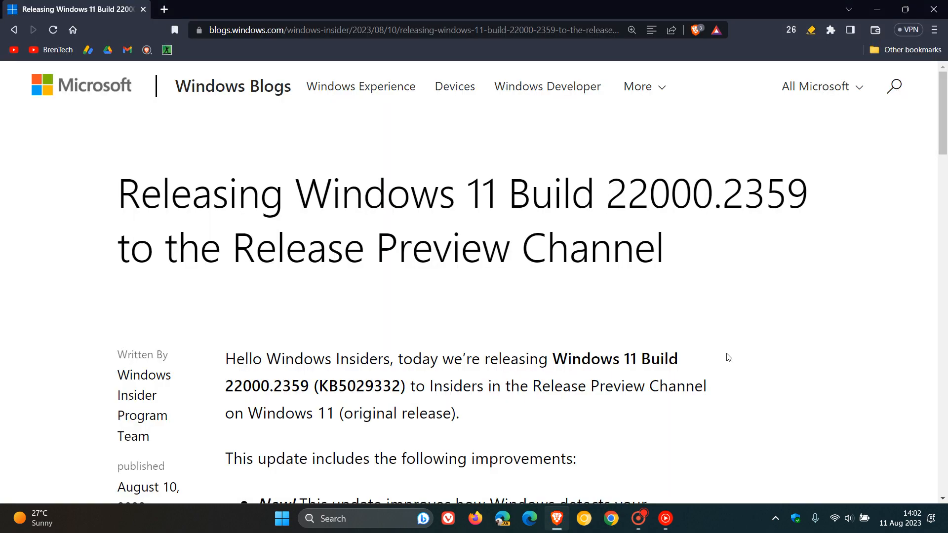
pyautogui.moveTo(747, 309)
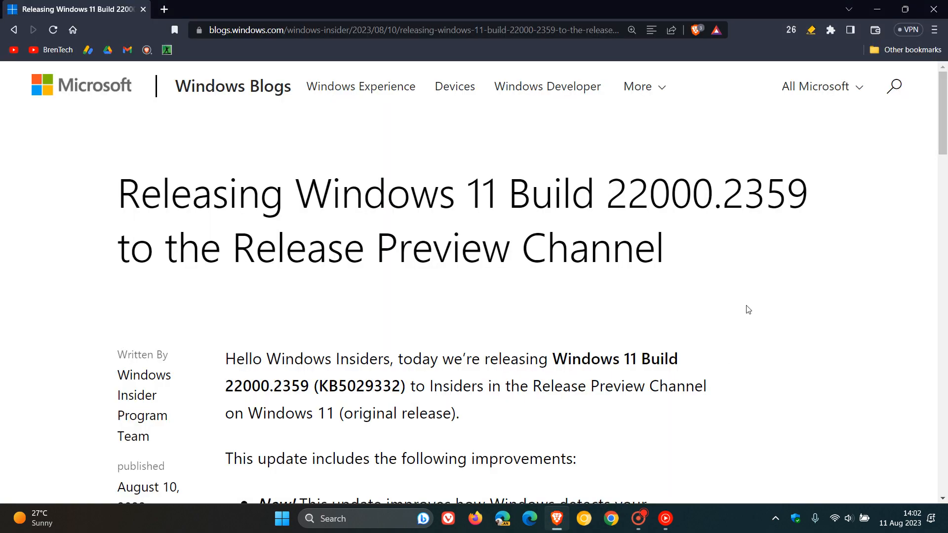
pyautogui.moveTo(684, 132)
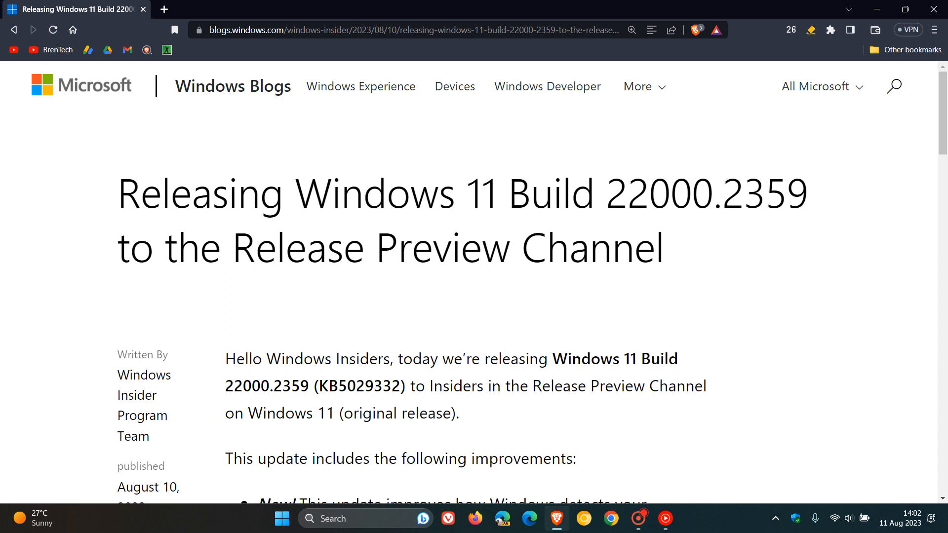
# Highlight the build number in the title, then KB5029332 in the opening paragraph.
pyautogui.doubleClick(755, 195)
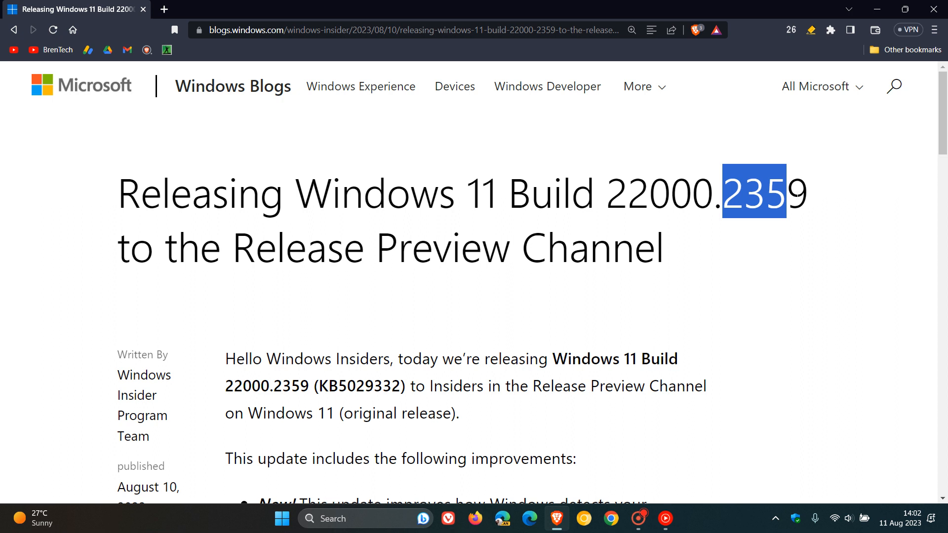
pyautogui.click(598, 336)
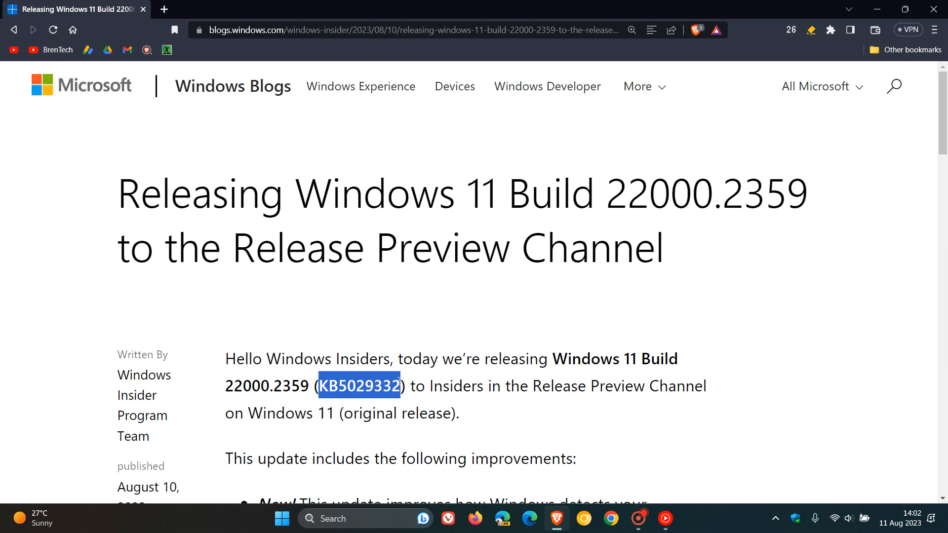
pyautogui.moveTo(805, 272)
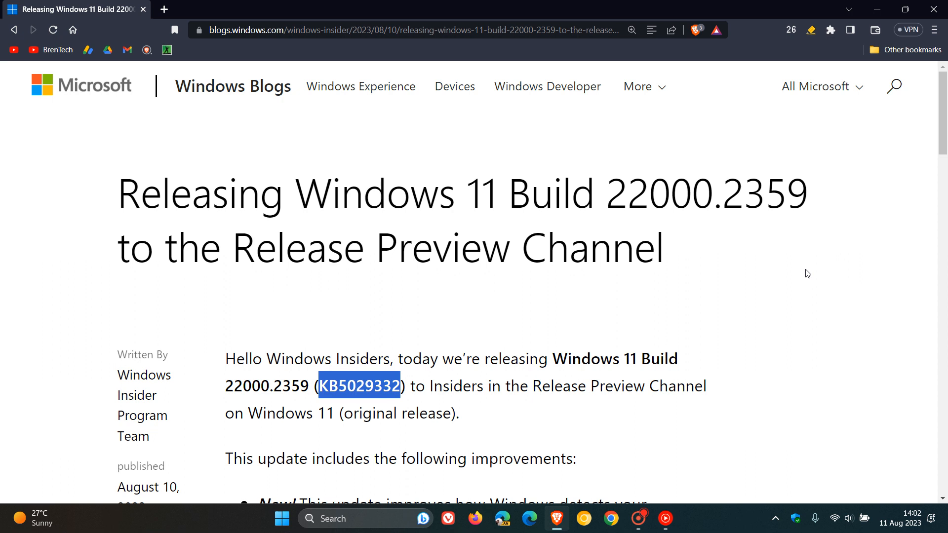
pyautogui.moveTo(876, 9)
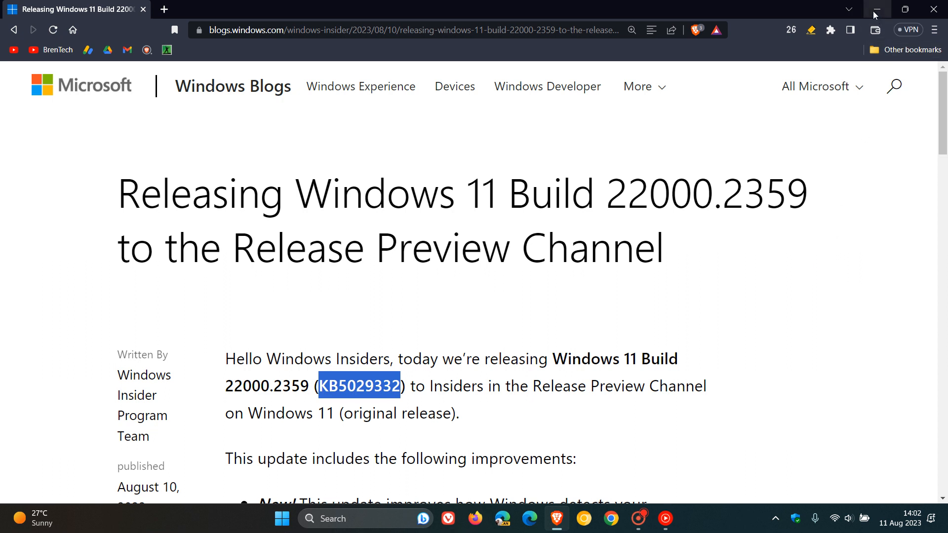
# Minimize the Brave window, leaving only the Windows 11 desktop.
pyautogui.click(878, 9)
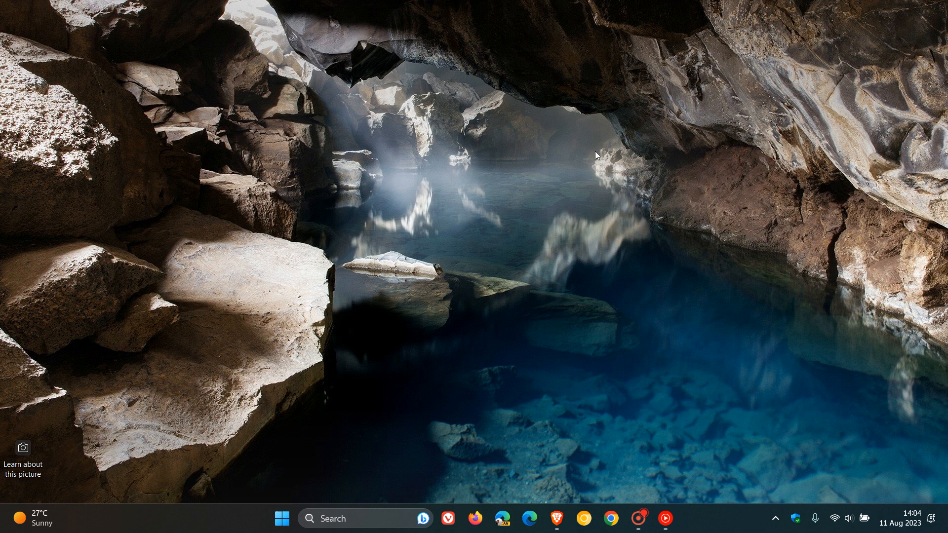
pyautogui.moveTo(654, 188)
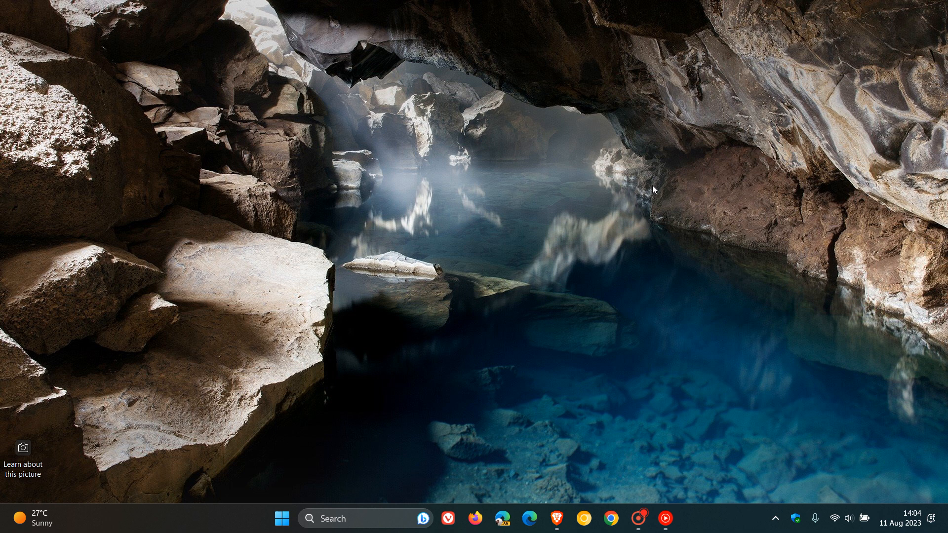
pyautogui.moveTo(586, 226)
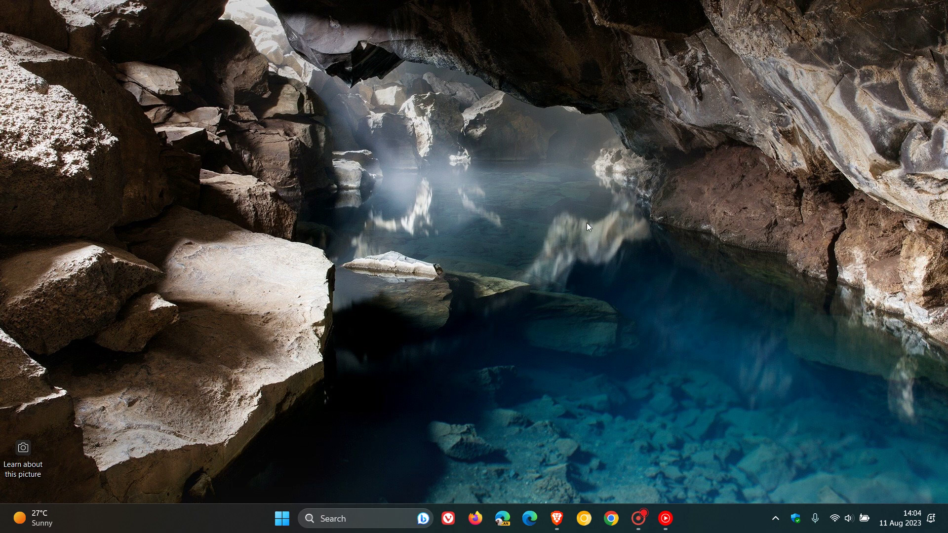
pyautogui.moveTo(590, 409)
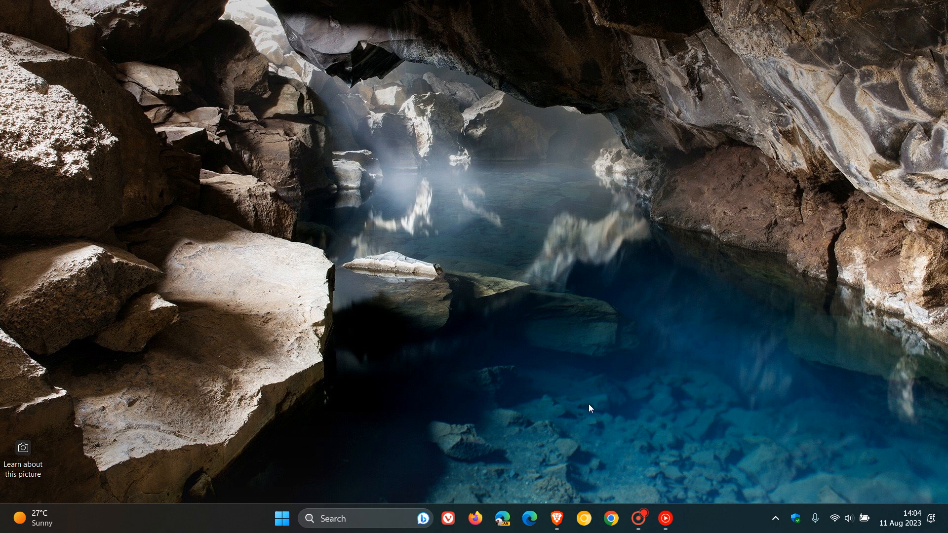
# Restore the Brave window with the Build 22000.2359 post from the taskbar.
pyautogui.click(553, 516)
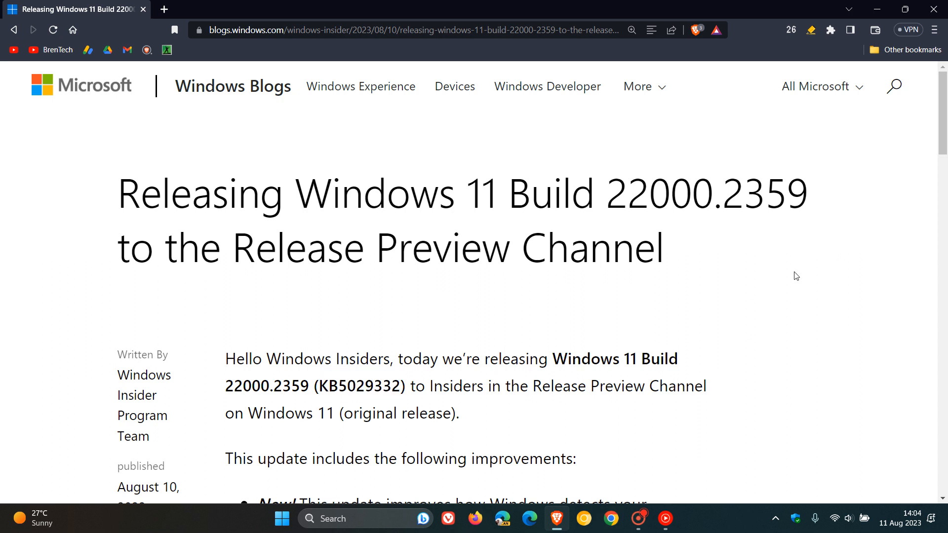
pyautogui.moveTo(495, 304)
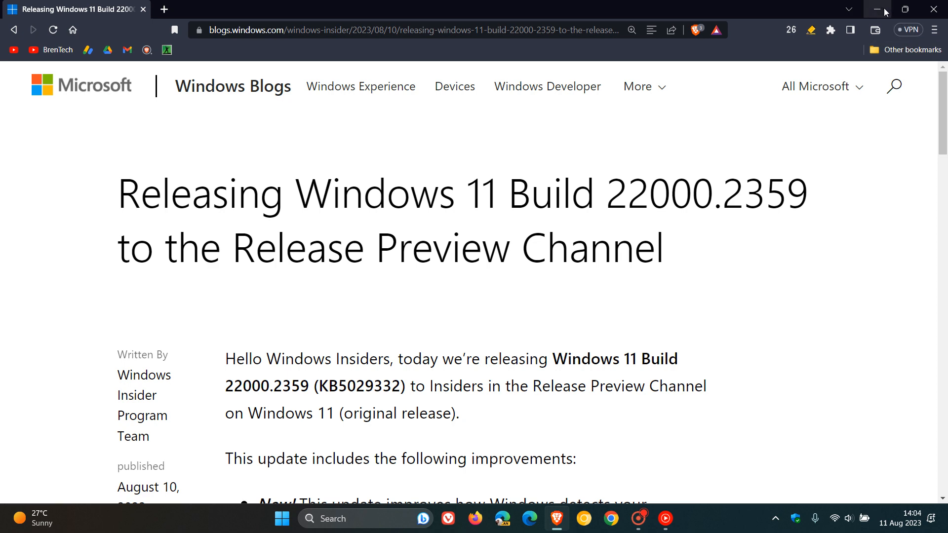
# Minimize Brave again so just the desktop shows.
pyautogui.click(877, 9)
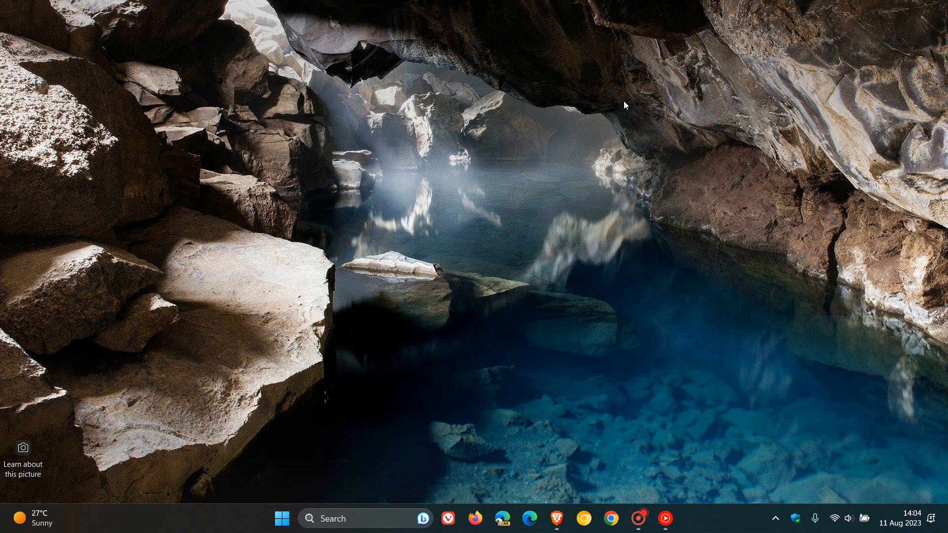
pyautogui.moveTo(586, 111)
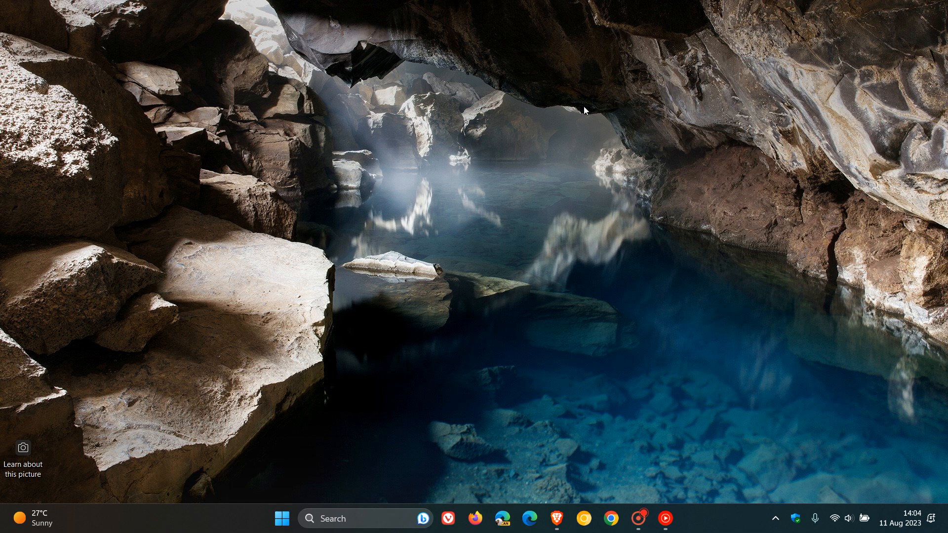